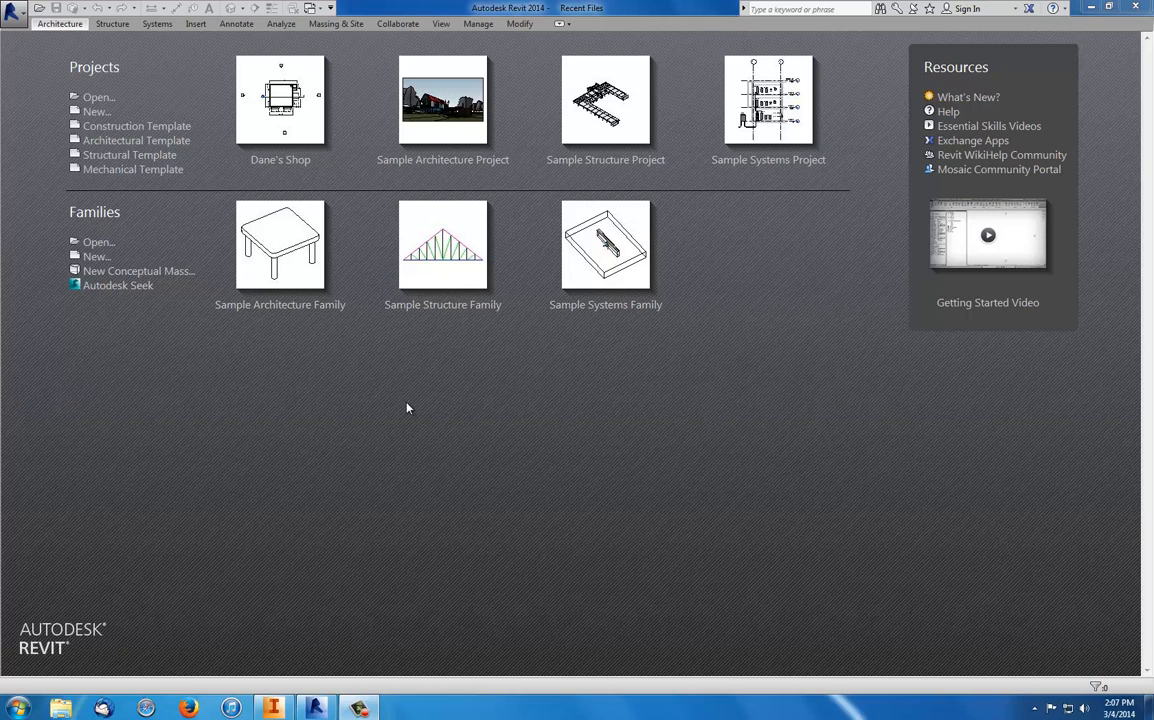
pyautogui.moveTo(305, 465)
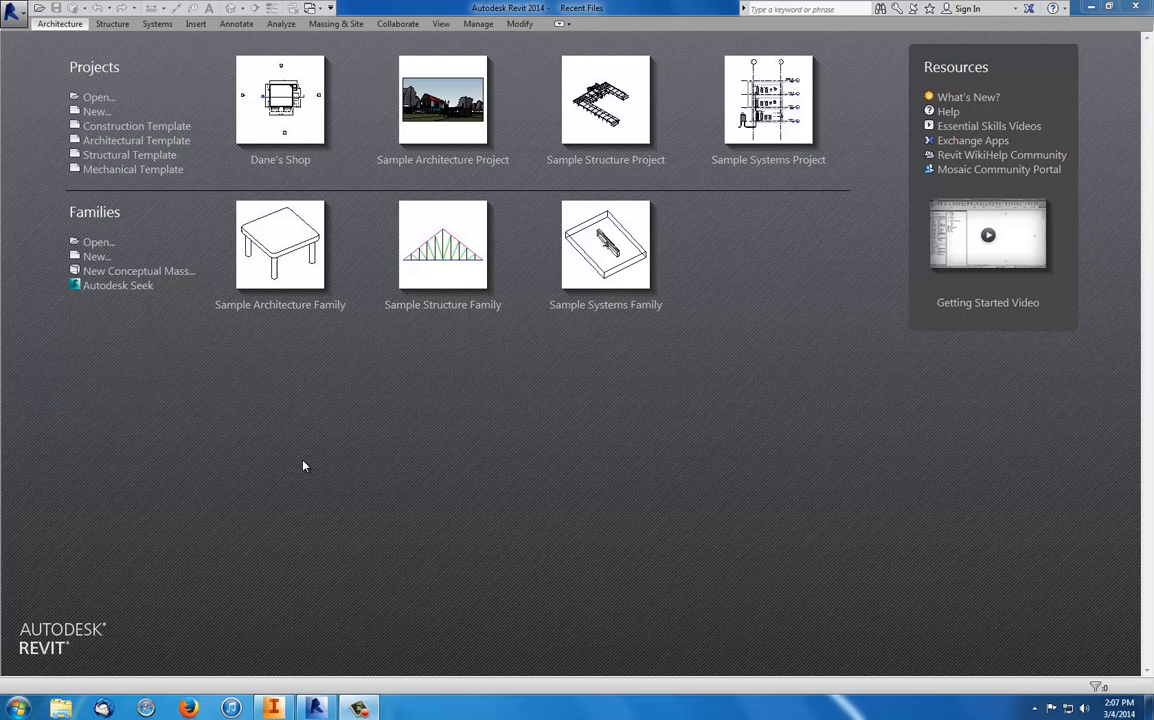
# Step: Glance at the empty Inventor workspace, then return to the Dane's Shop project in Revit
pyautogui.click(315, 708)
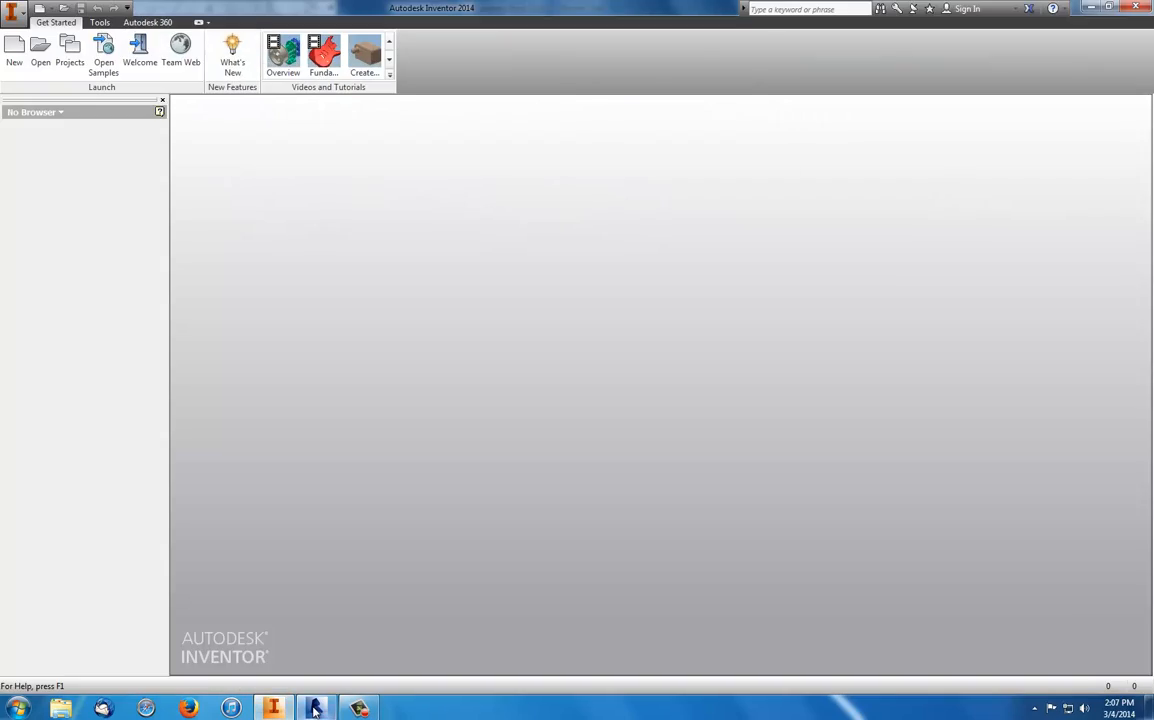
pyautogui.click(316, 708)
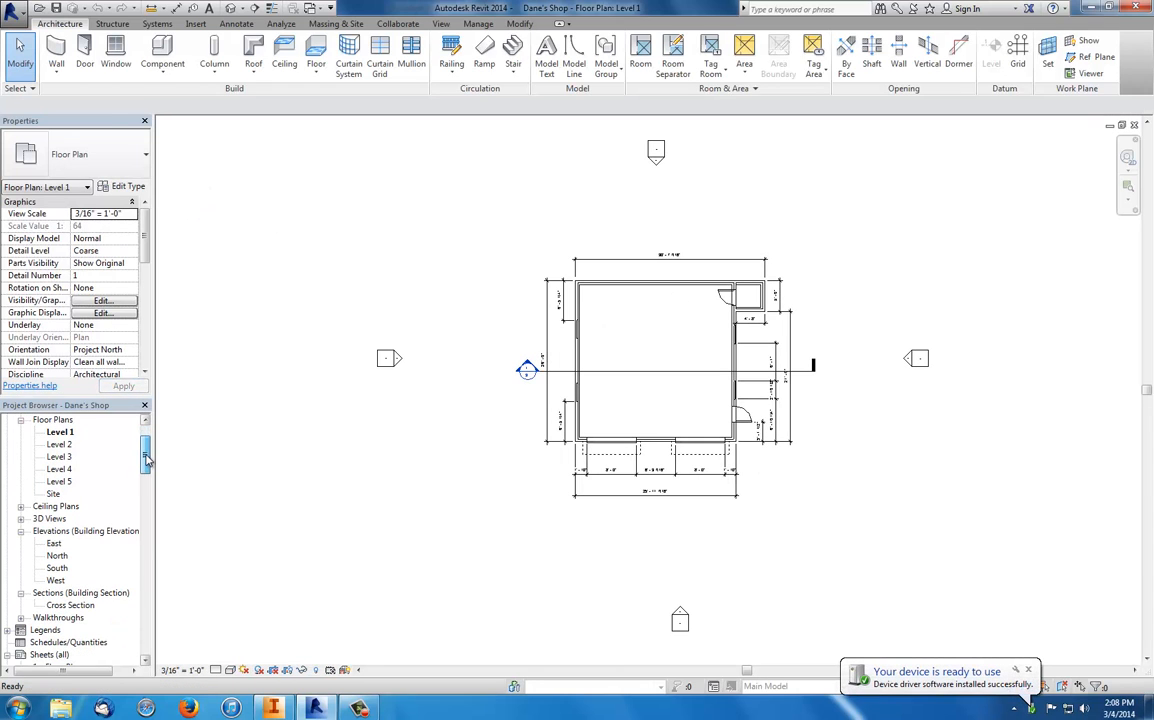
# Step: Open the default {3D} view, orbit to an angled view of the garage, and bring up the application menu
pyautogui.click(50, 518)
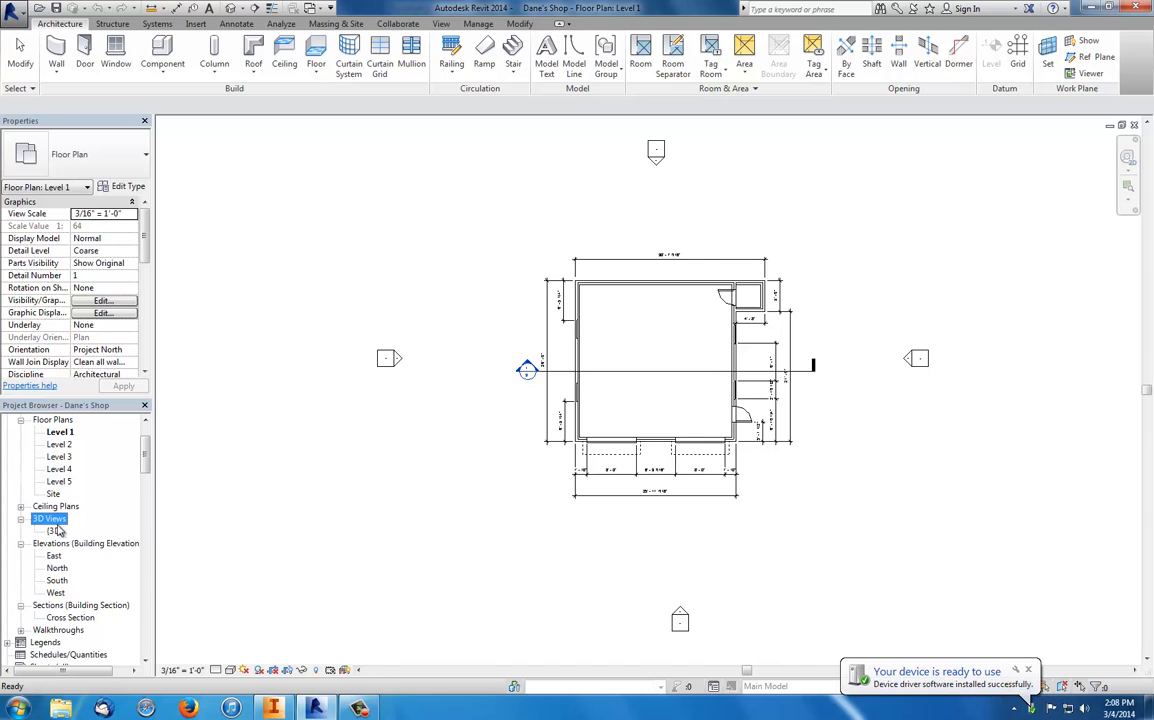
pyautogui.doubleClick(54, 531)
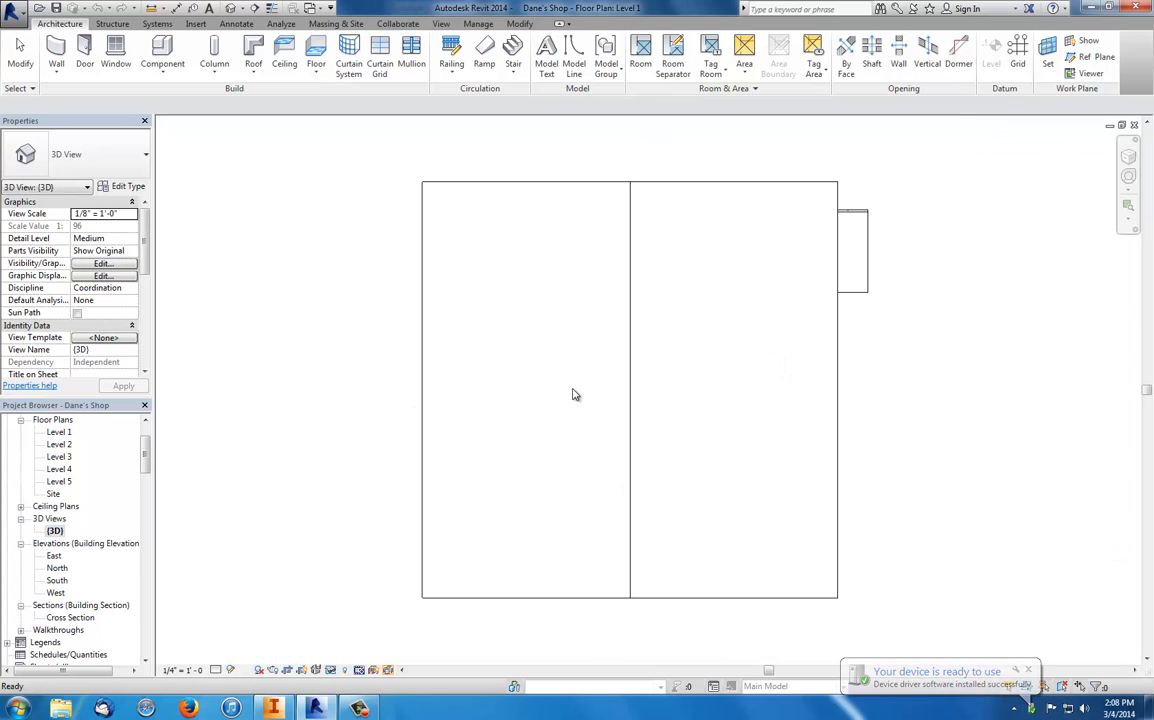
pyautogui.moveTo(575, 394); pyautogui.dragTo(688, 358)
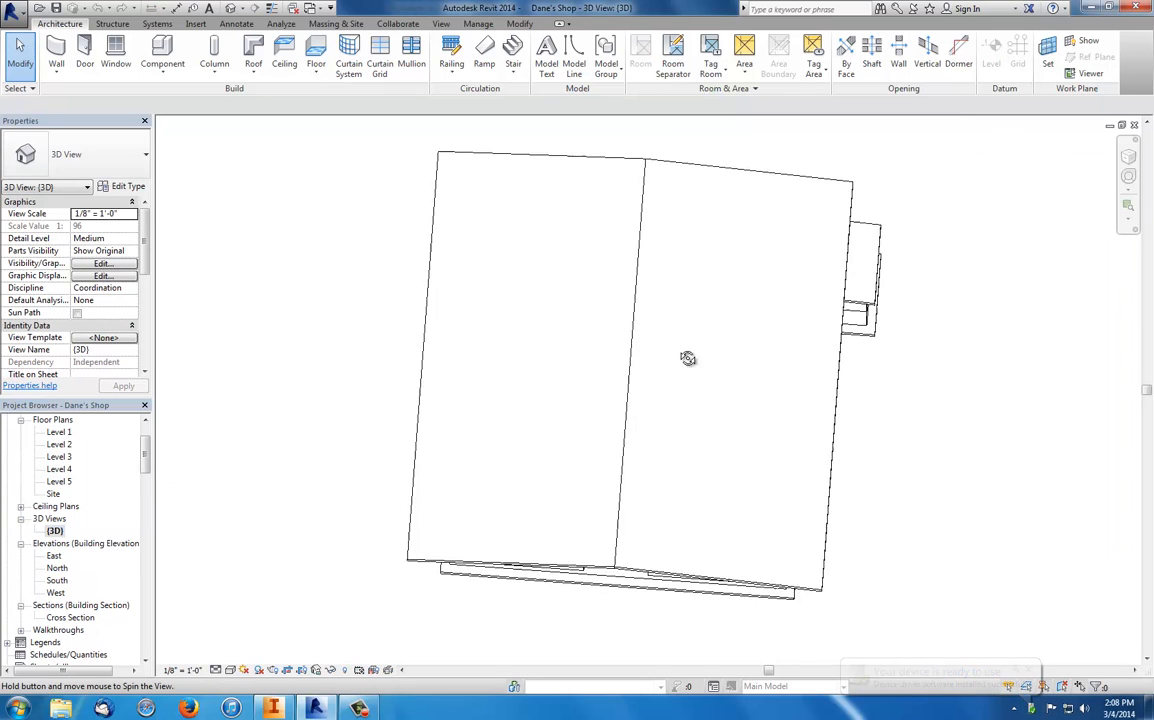
pyautogui.moveTo(688, 358); pyautogui.dragTo(688, 316)
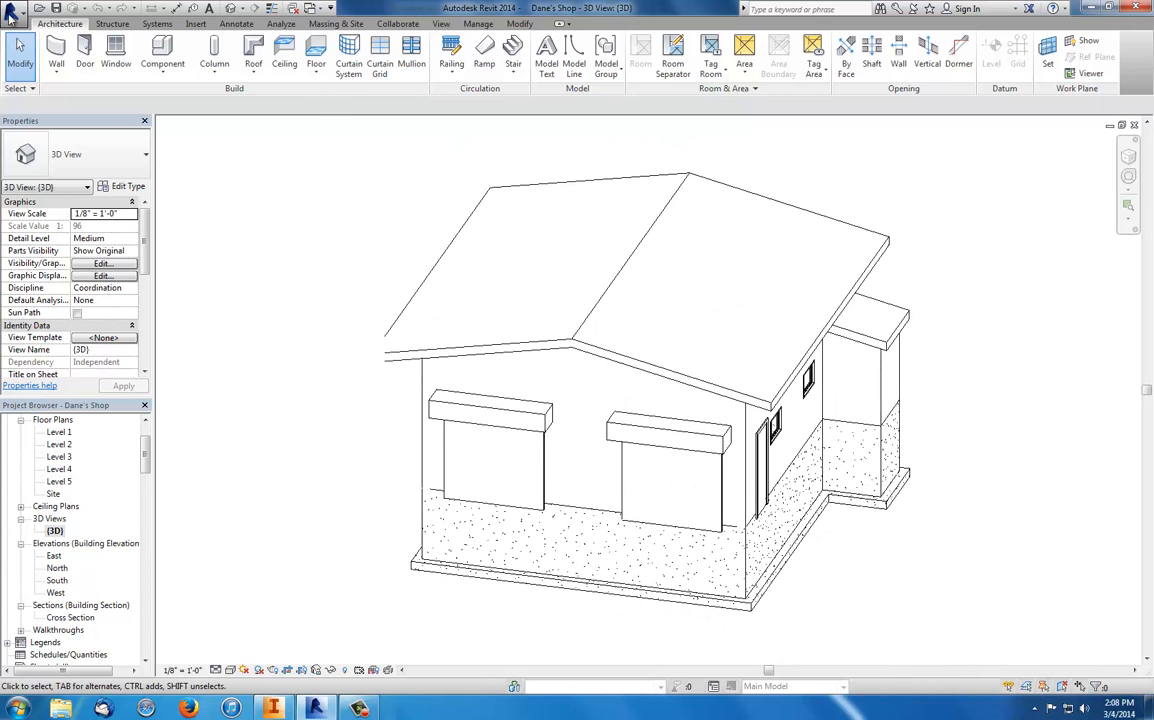
pyautogui.click(16, 10)
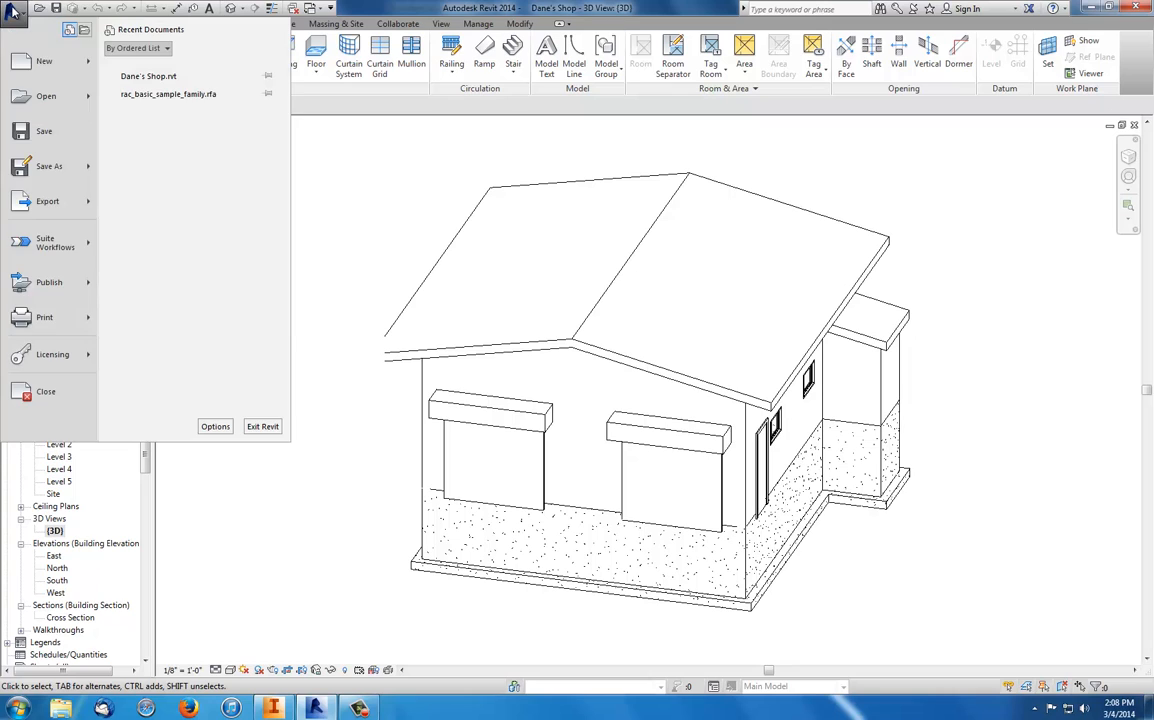
# Step: Choose Export > CAD Formats > ACIS (SAT) from the application menu
pyautogui.click(46, 96)
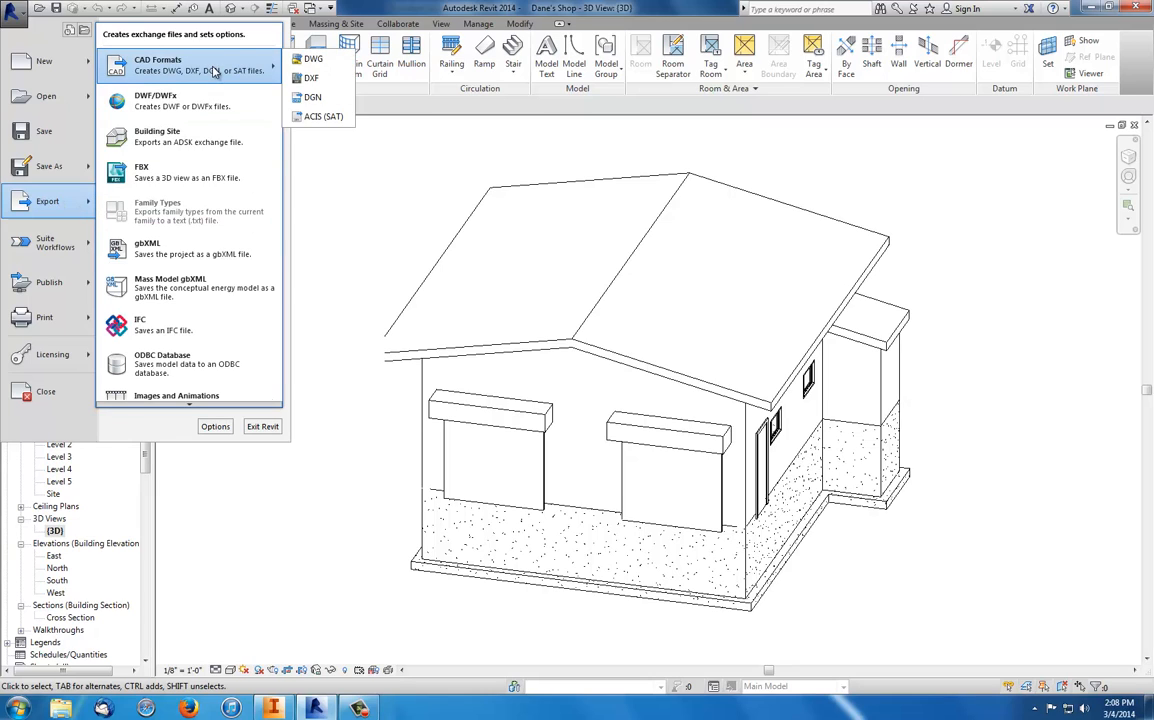
pyautogui.moveTo(320, 116)
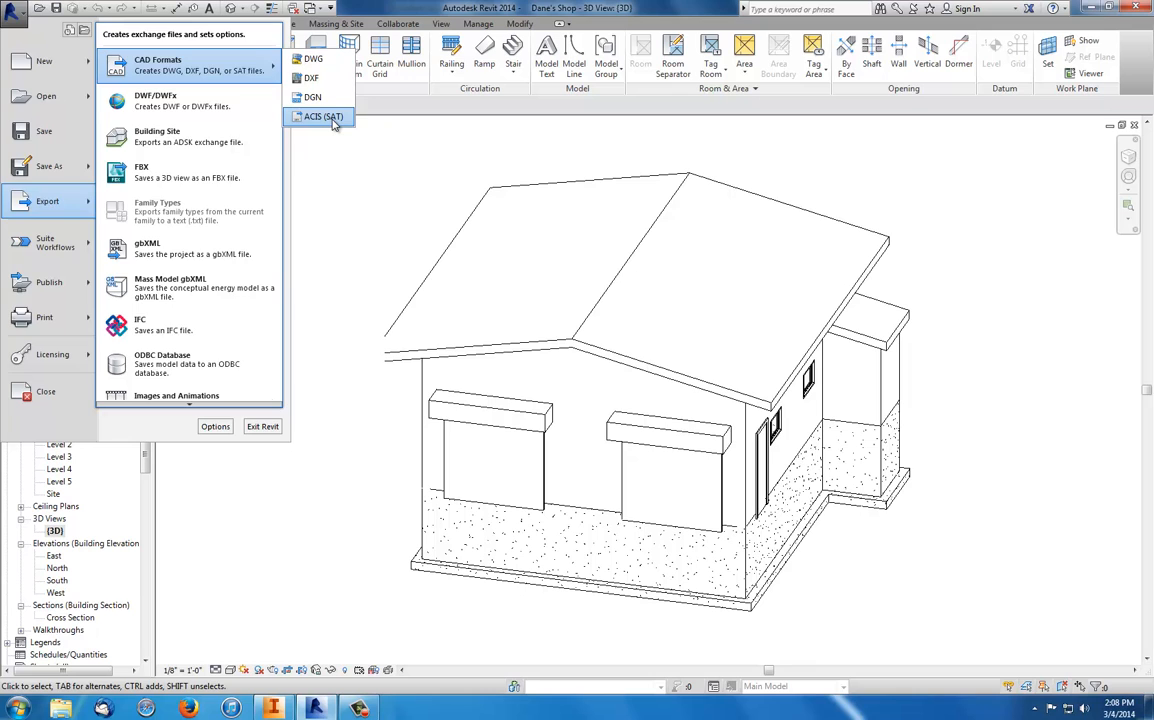
pyautogui.click(322, 116)
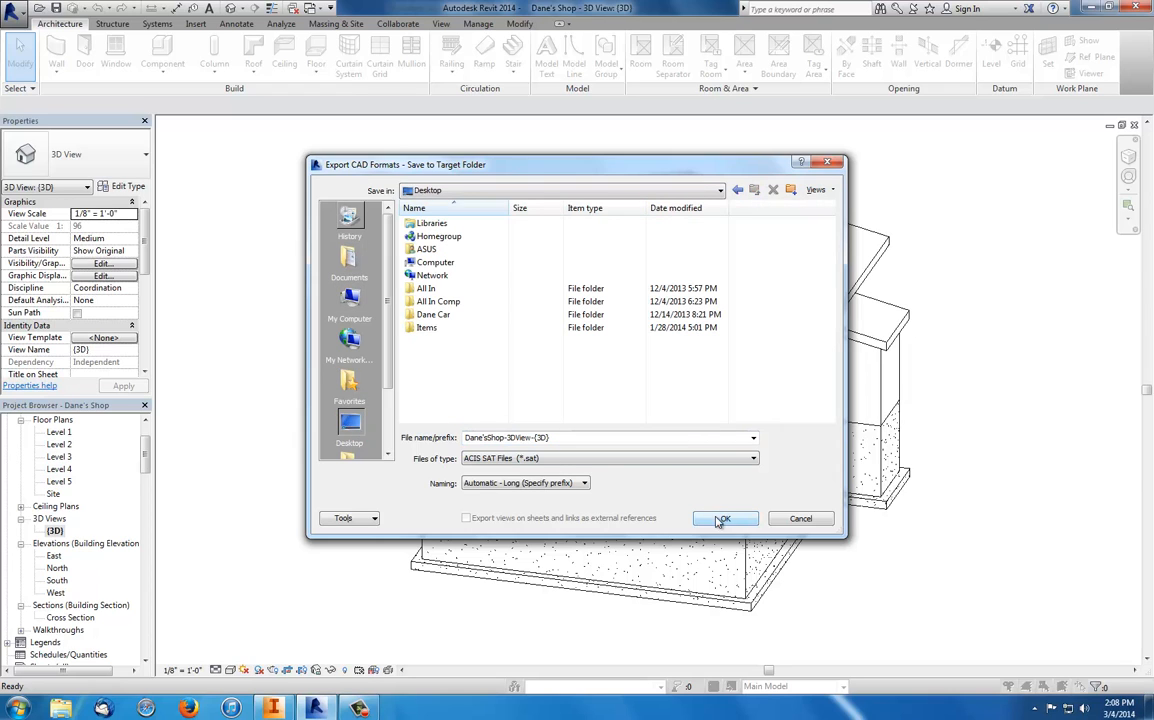
# Step: Save the SAT export to the Desktop, then bring up Inventor's Open dialog
pyautogui.click(724, 518)
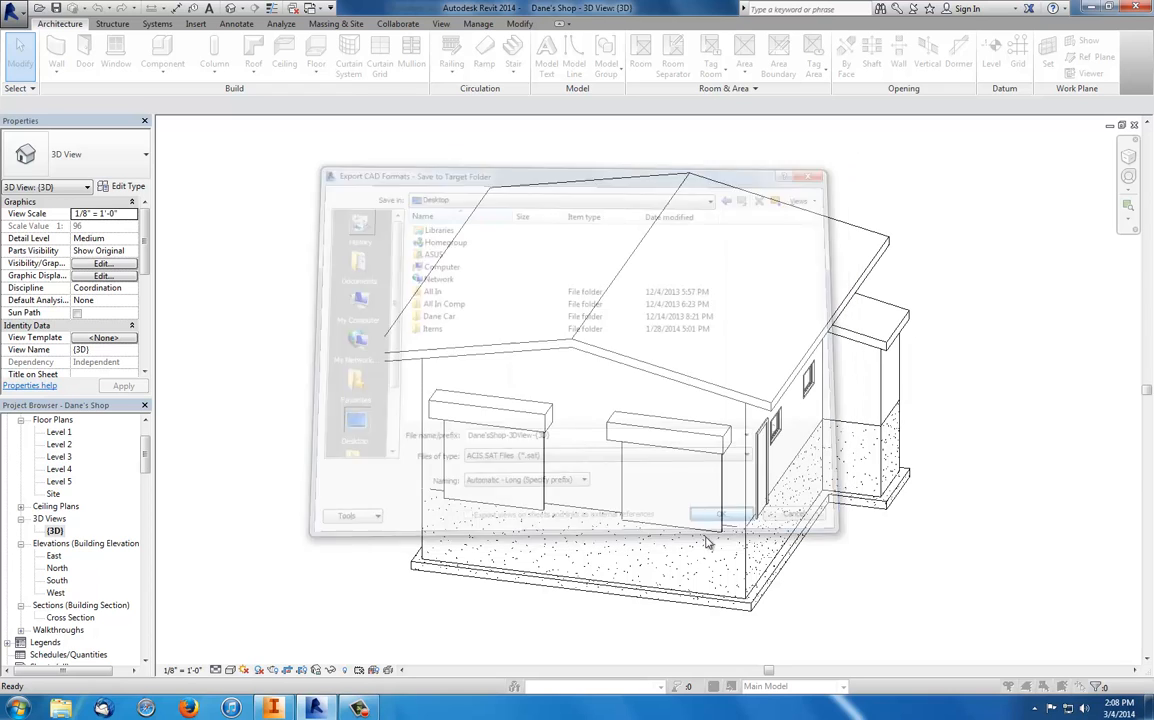
pyautogui.click(725, 514)
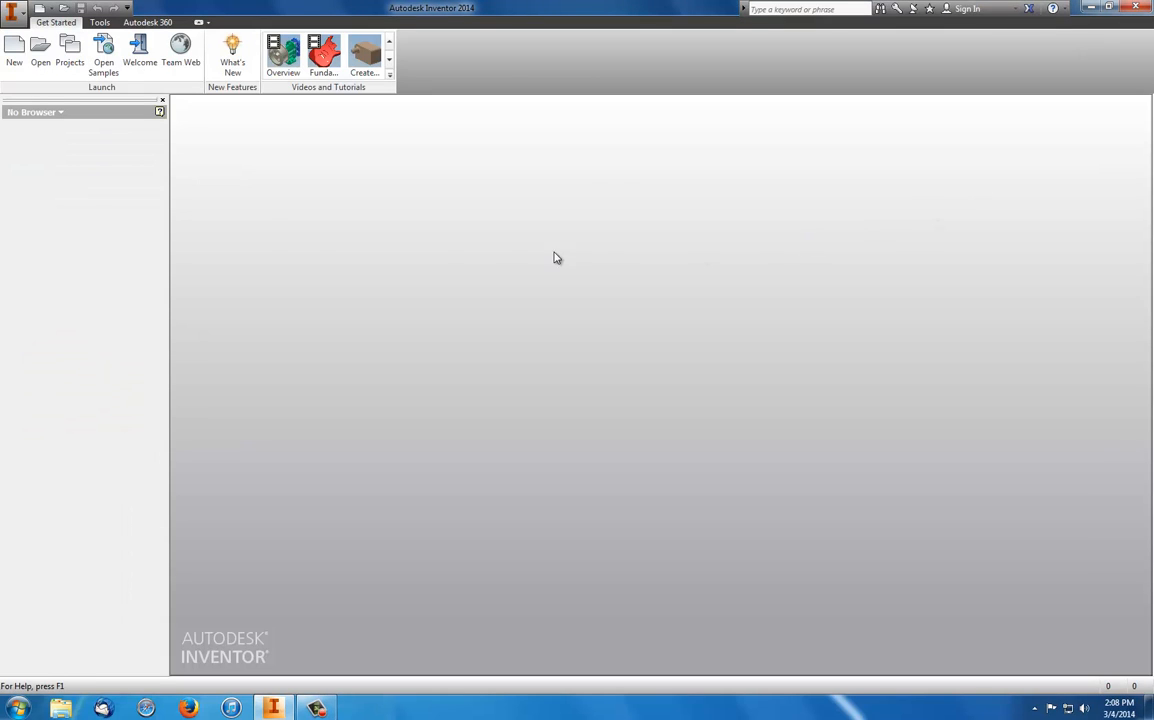
pyautogui.click(1108, 7)
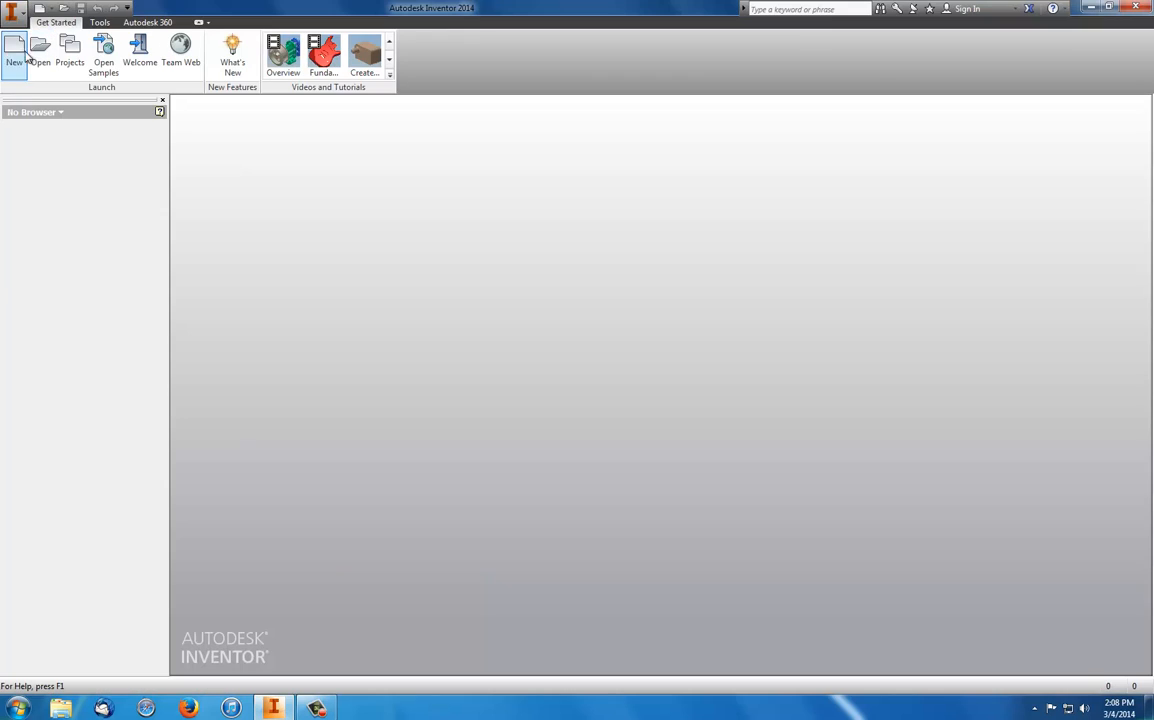
pyautogui.click(40, 50)
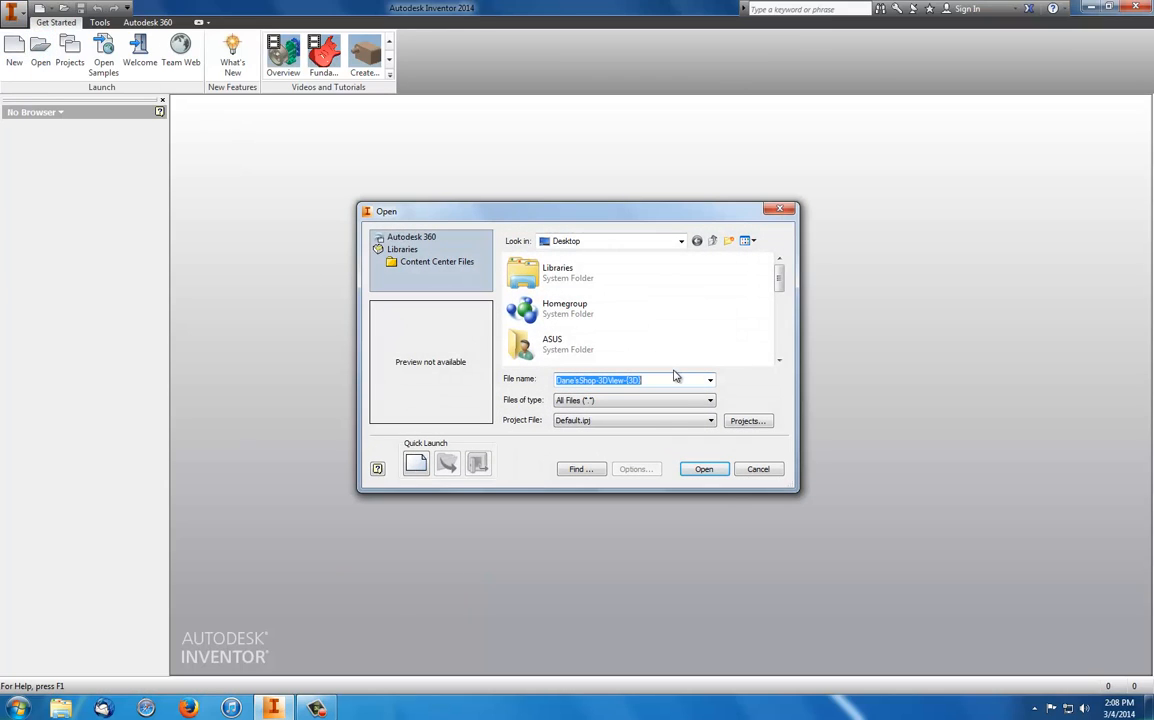
# Step: Keep the file filter on All Files and select Dane'sShop-3DView-{3D} on the Desktop
pyautogui.click(709, 400)
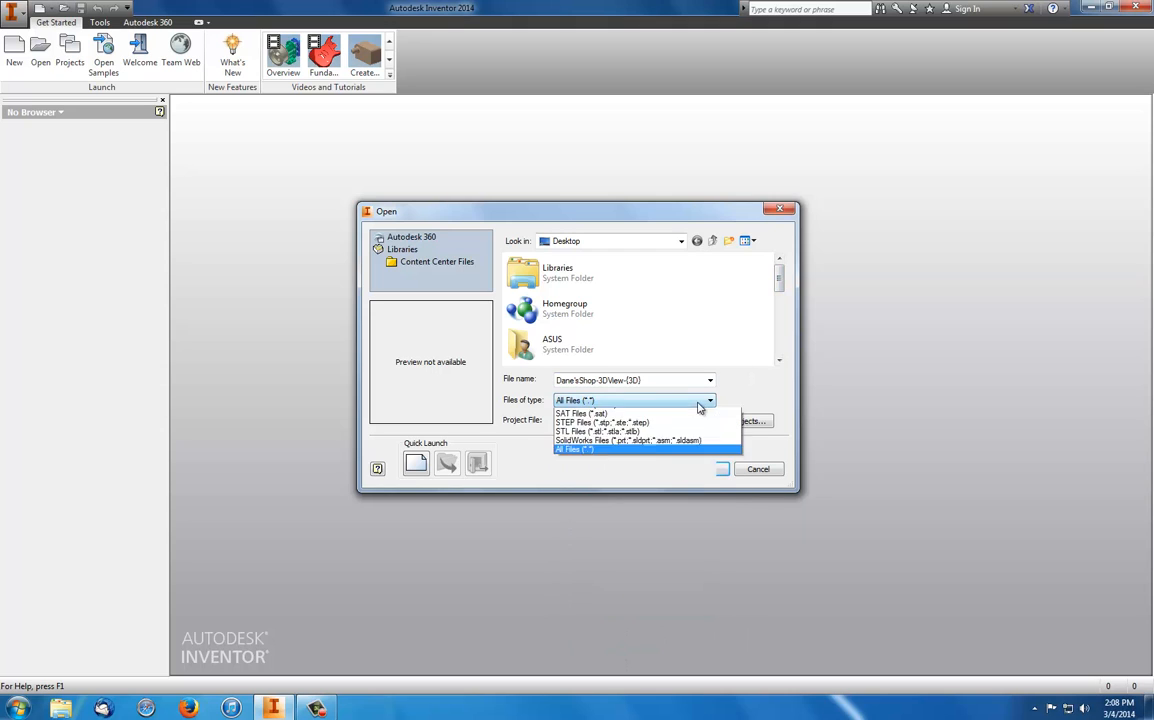
pyautogui.click(573, 449)
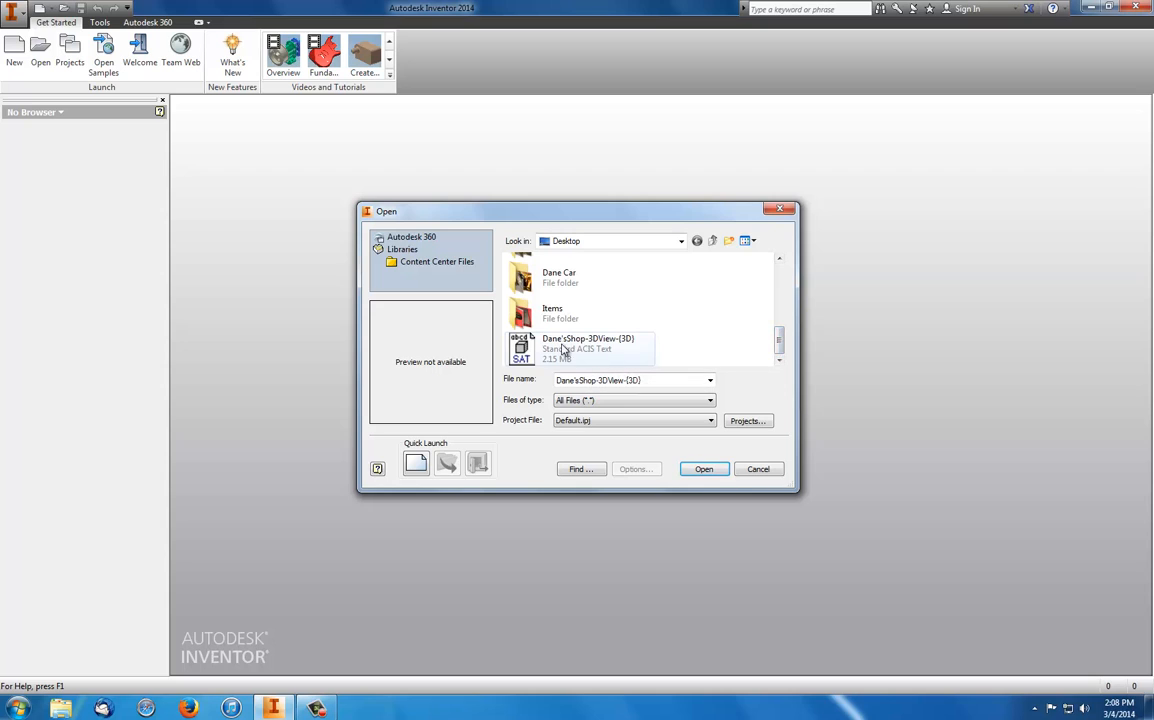
pyautogui.moveTo(570, 345)
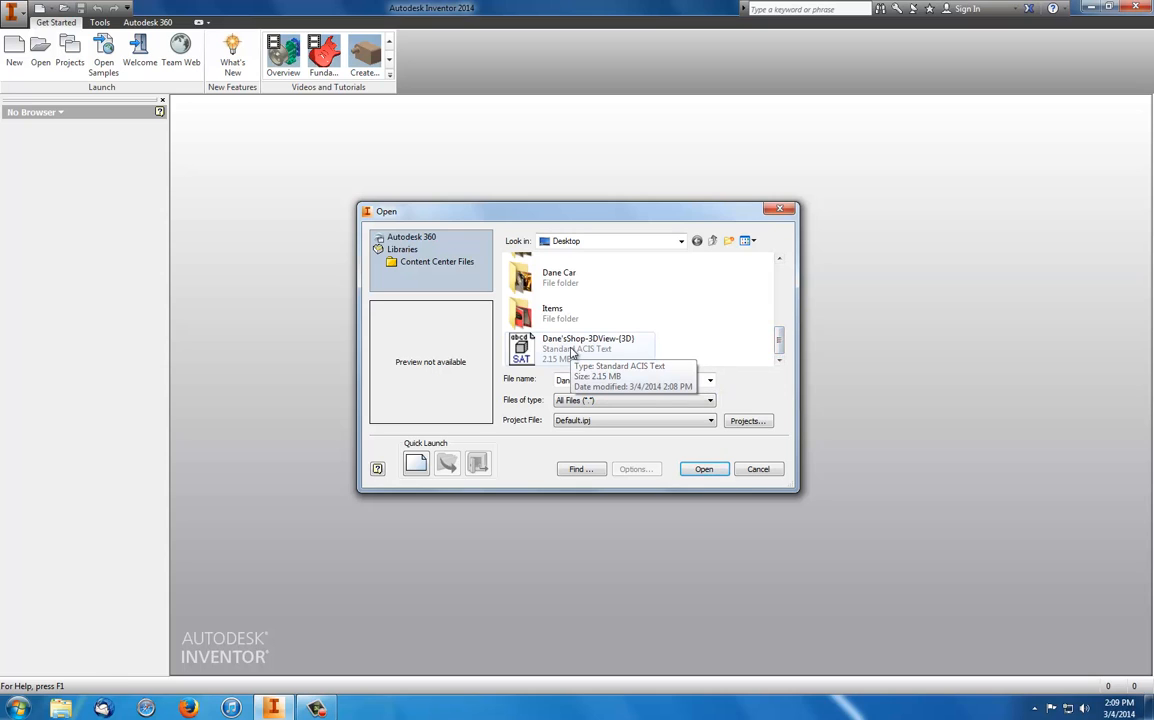
pyautogui.click(590, 348)
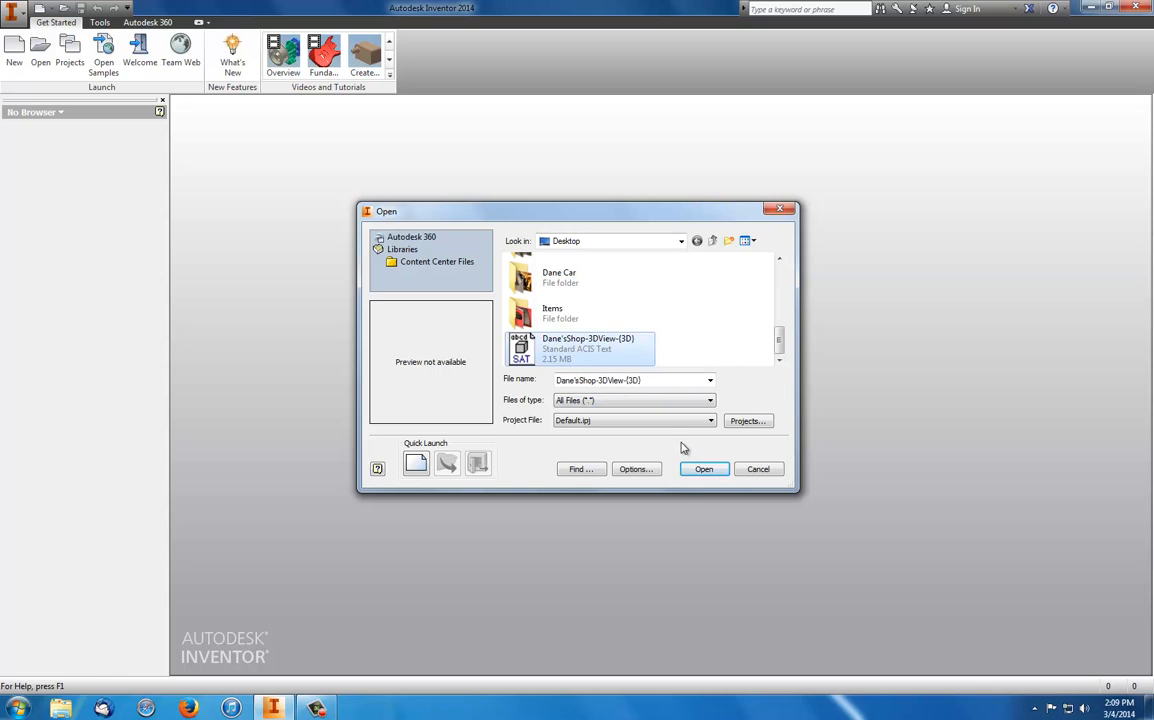
# Step: Open the selected SAT file, importing the garage as Assembly3 with many parts
pyautogui.click(703, 469)
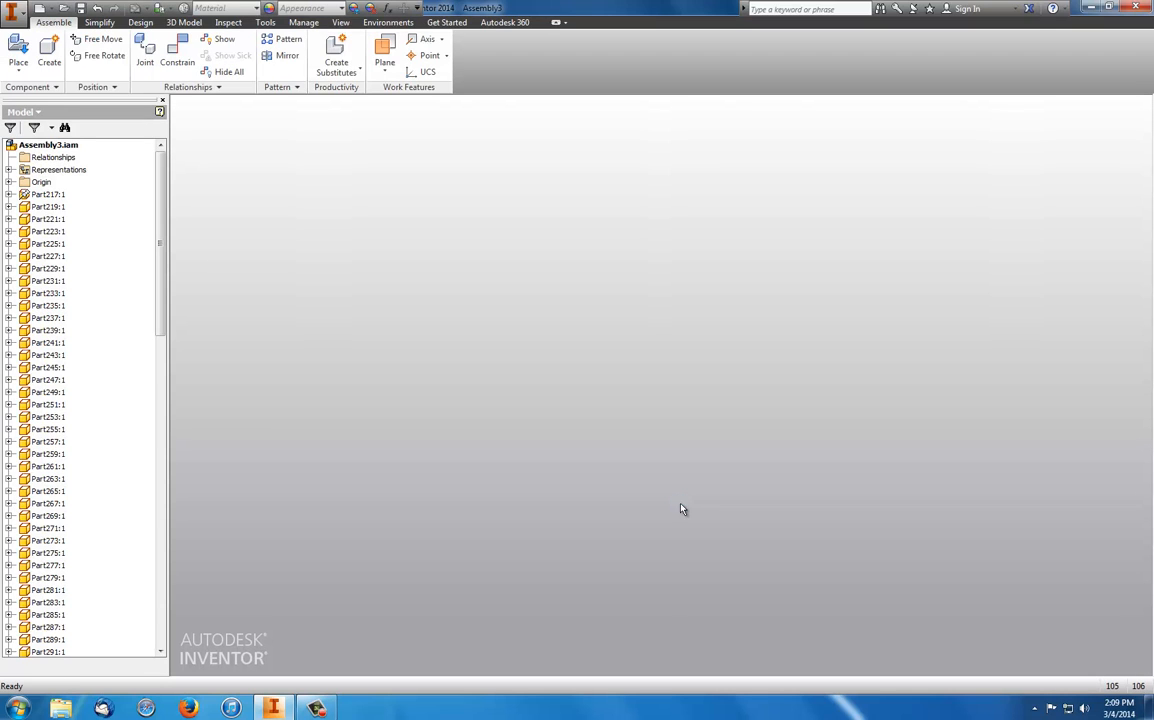
pyautogui.moveTo(727, 297)
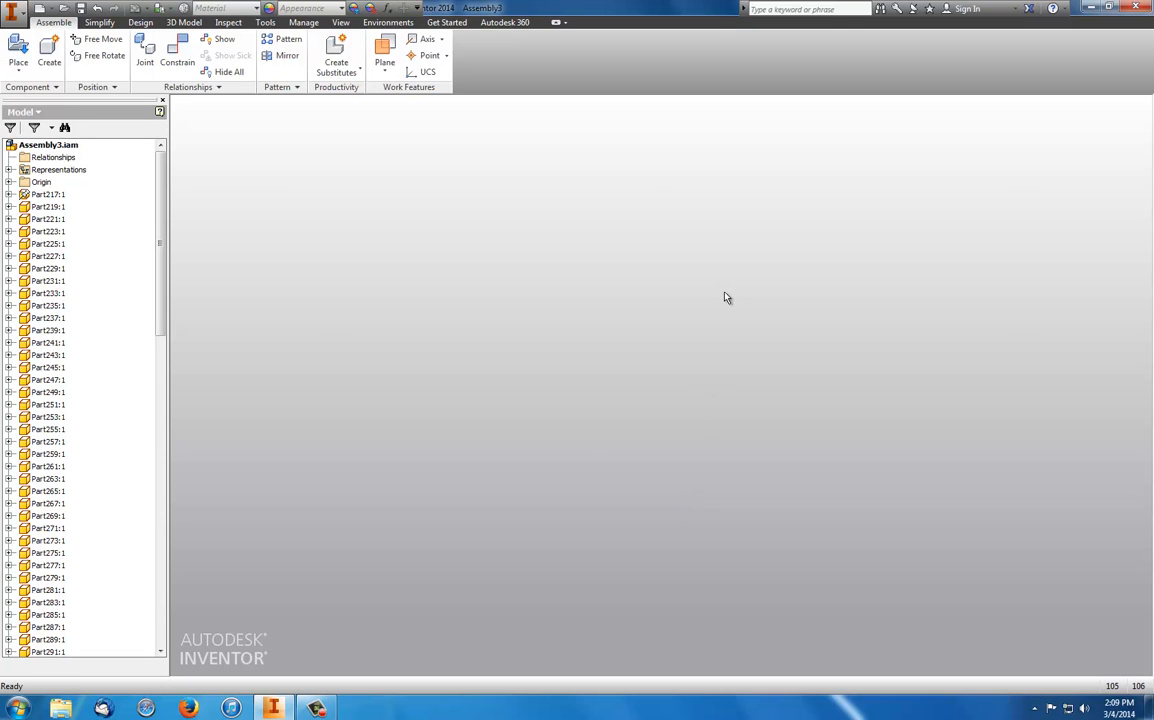